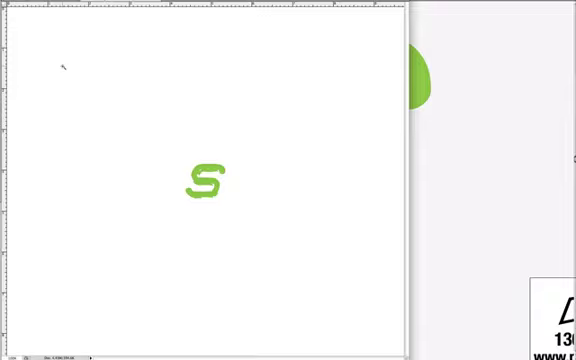
Step: Zoom in to inspect the green S's fuzzy edges, then close Untitled-2 without saving
{"action": "left_click", "coordinate": [207, 181]}
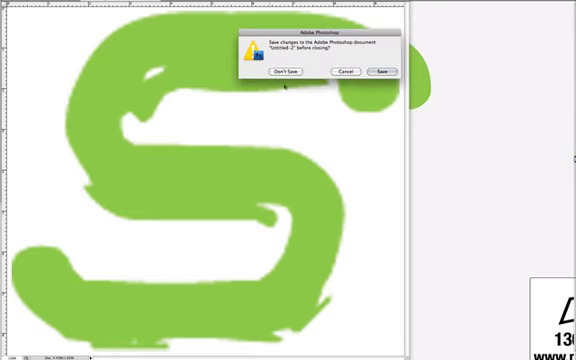
{"action": "left_click", "coordinate": [280, 72]}
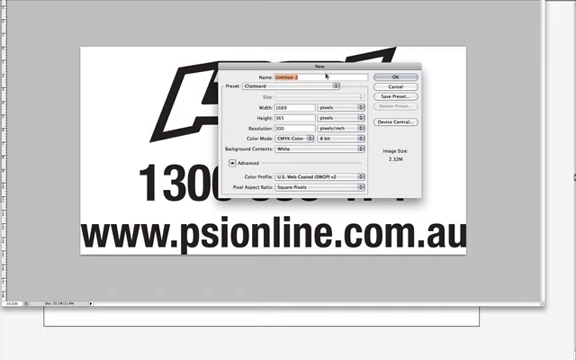
Step: Create the 1669 by 365 pixel CMYK document with a white background from the Clipboard preset
{"action": "left_click", "coordinate": [394, 76]}
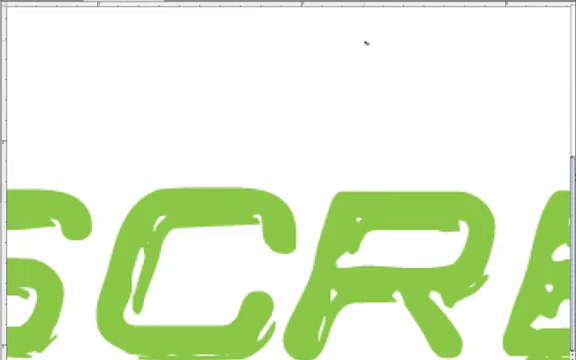
Step: Scroll across the enlarged green lettering to inspect its soft, ragged edges
{"action": "scroll", "scroll_direction": "down", "scroll_amount": 3}
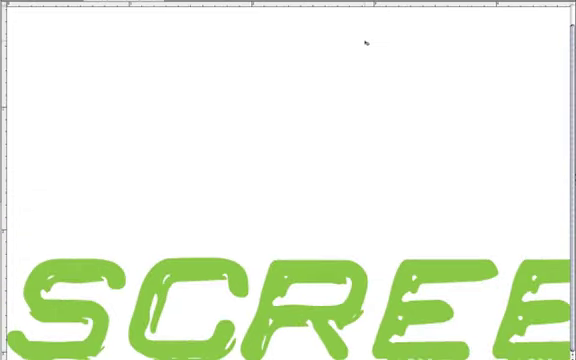